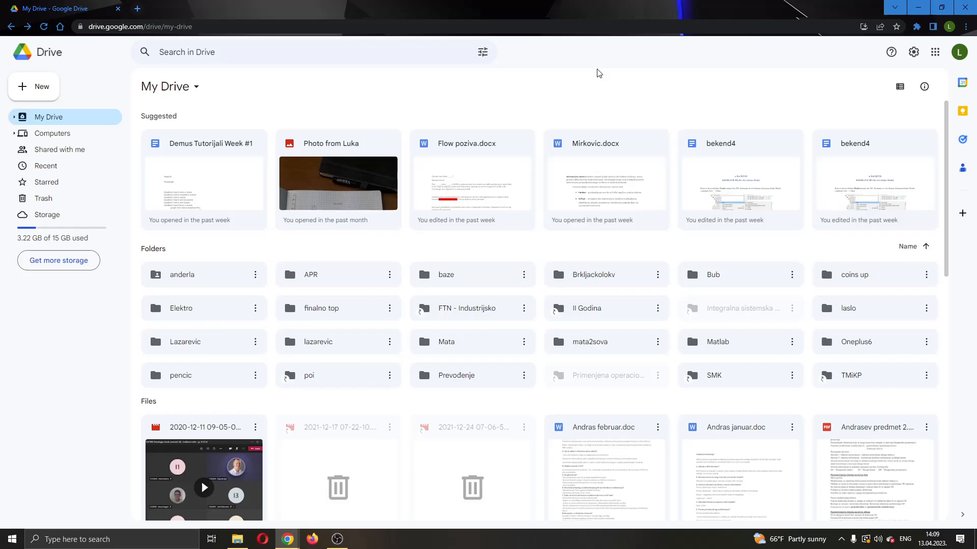
{"action": "mouse_move", "coordinate": [604, 64]}
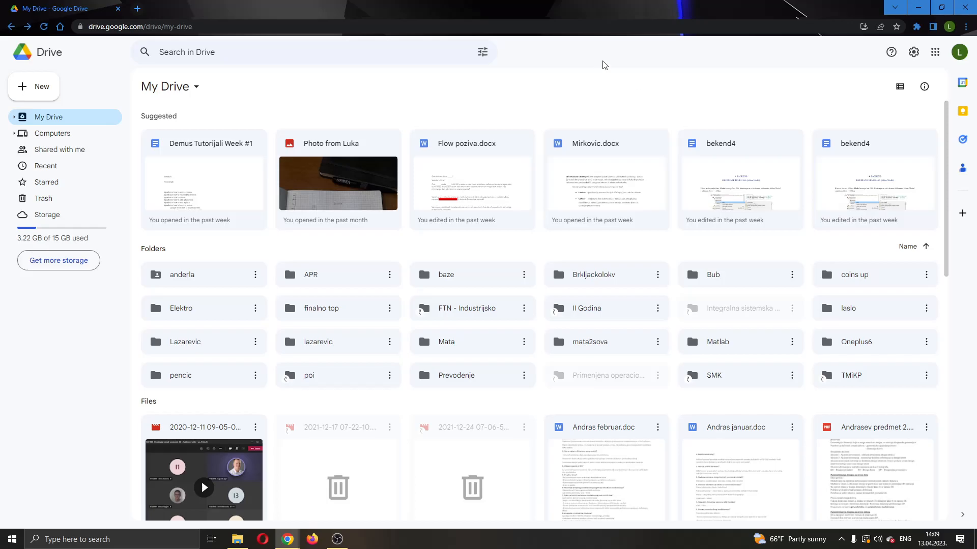
{"action": "mouse_move", "coordinate": [544, 85]}
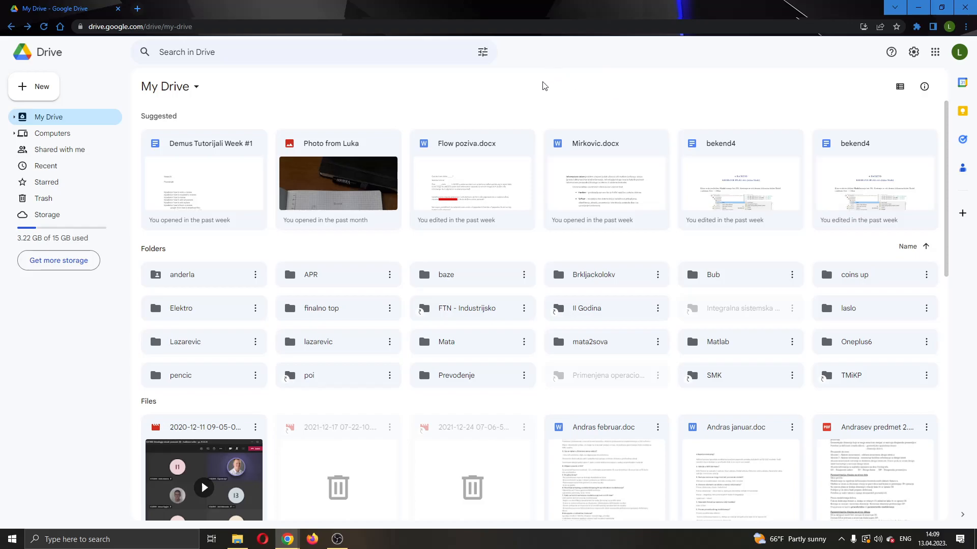
{"action": "mouse_move", "coordinate": [368, 120]}
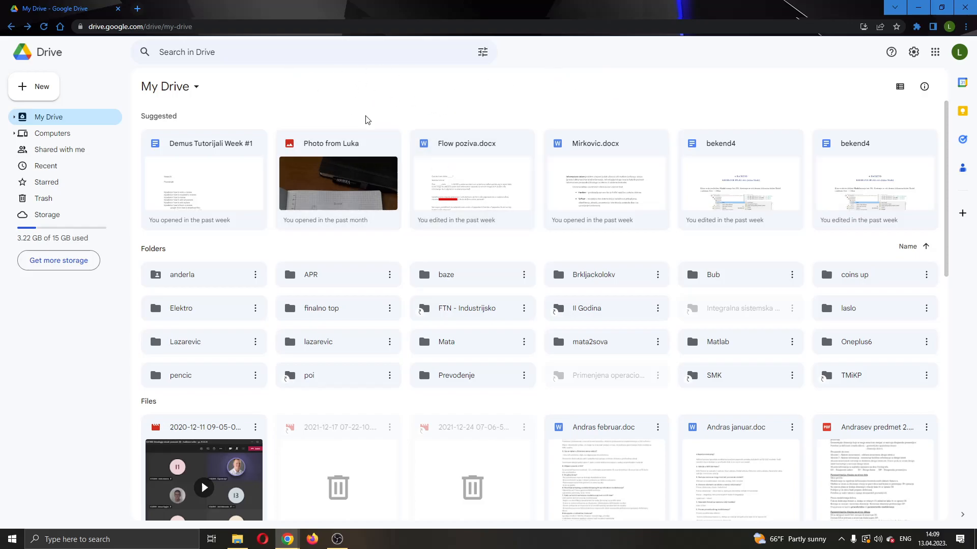
{"action": "mouse_move", "coordinate": [450, 120]}
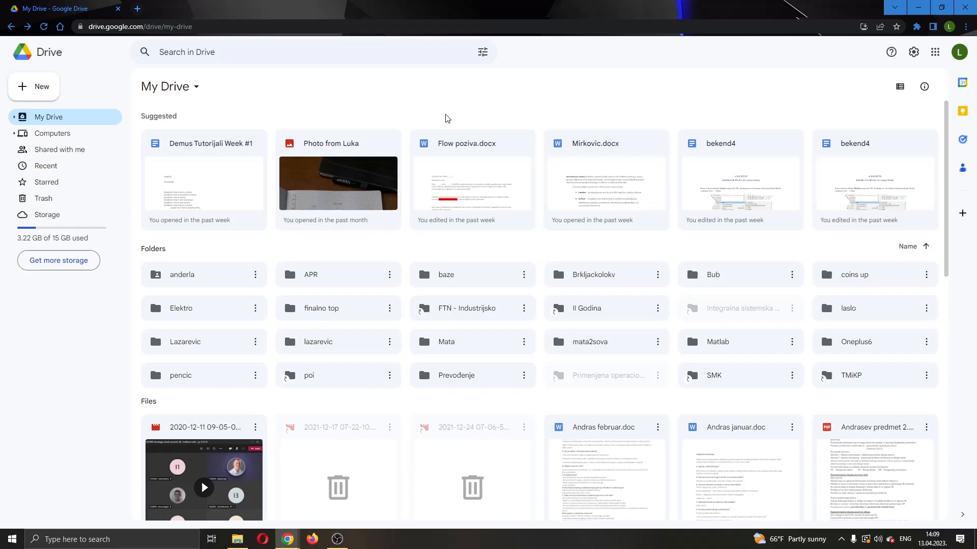
{"action": "mouse_move", "coordinate": [477, 113]}
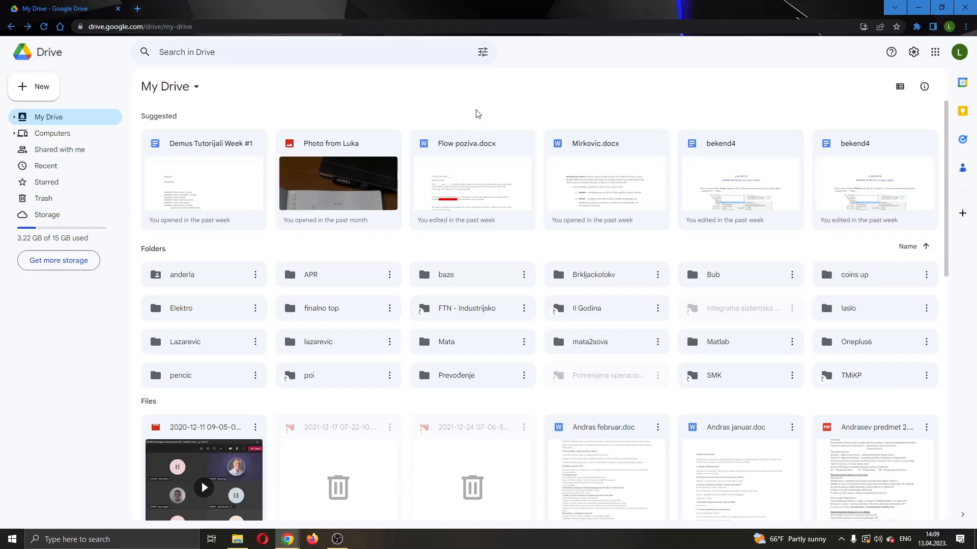
{"action": "mouse_move", "coordinate": [605, 107]}
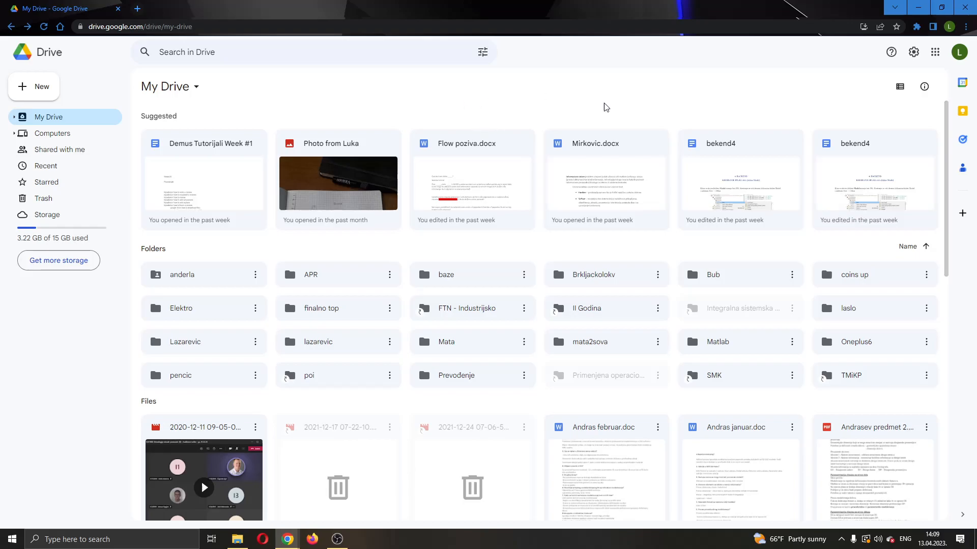
{"action": "mouse_move", "coordinate": [631, 106]}
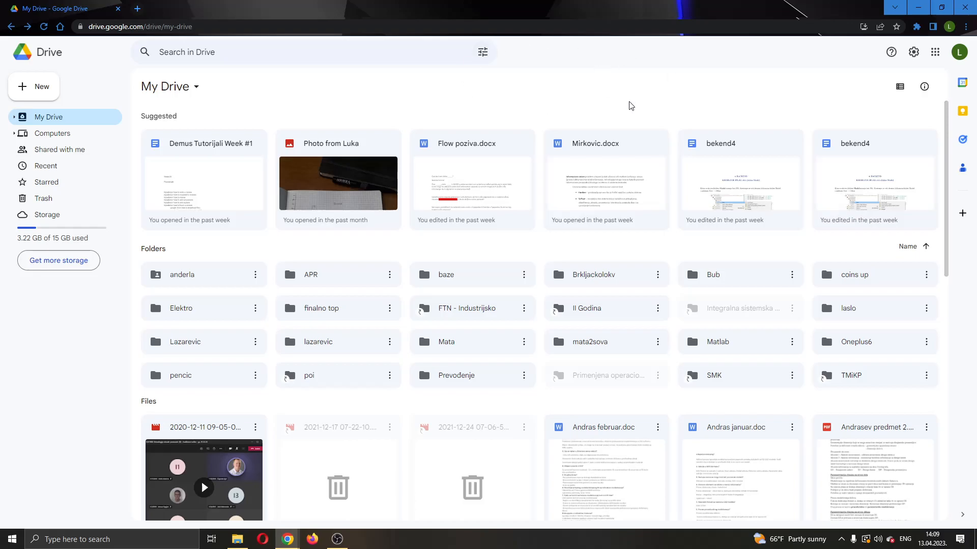
{"action": "mouse_move", "coordinate": [130, 101]}
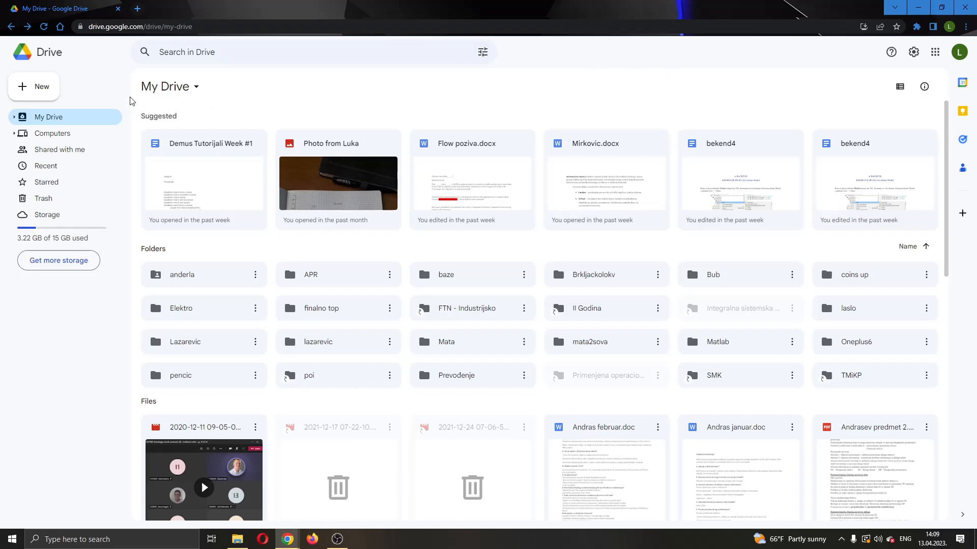
{"action": "mouse_move", "coordinate": [126, 34]}
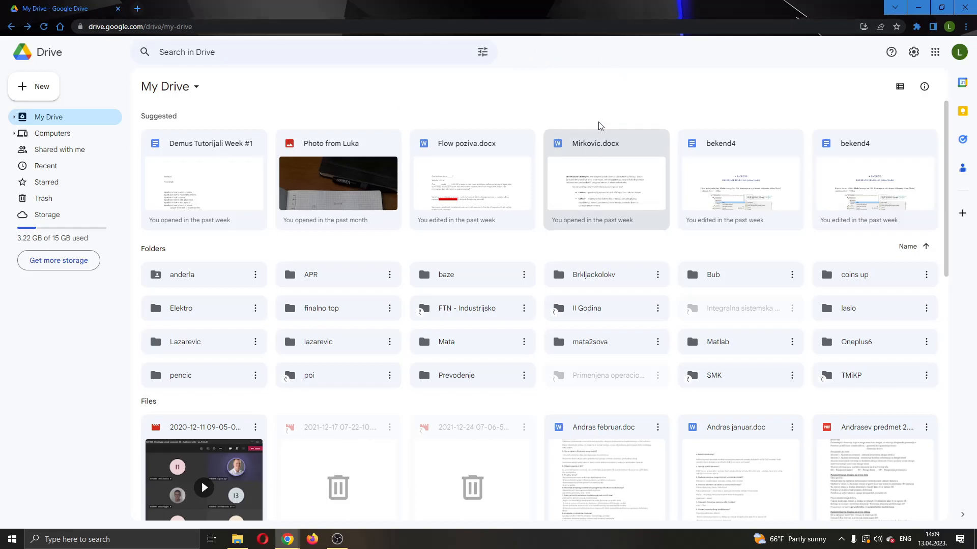
{"action": "mouse_move", "coordinate": [592, 106]}
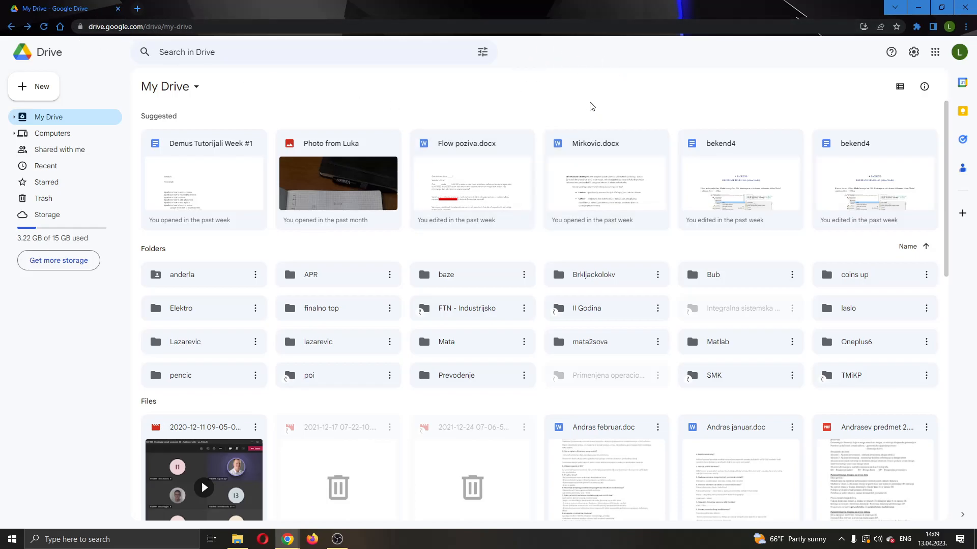
{"action": "mouse_move", "coordinate": [570, 54]}
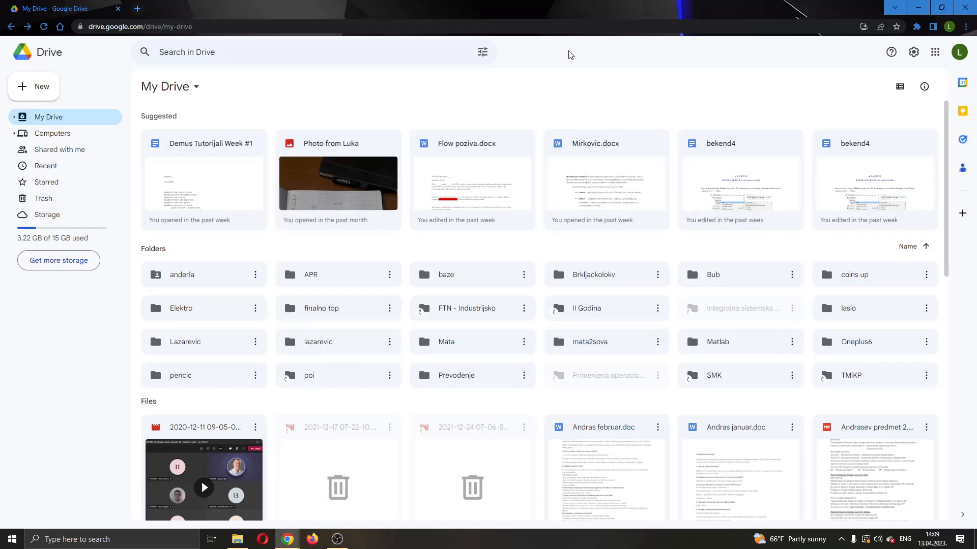
{"action": "mouse_move", "coordinate": [325, 346]}
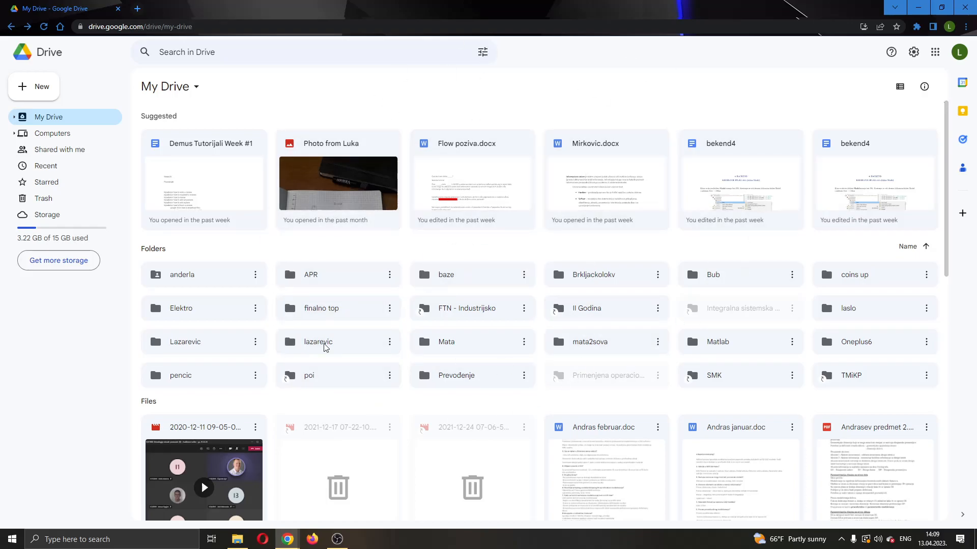
{"action": "mouse_move", "coordinate": [394, 201]}
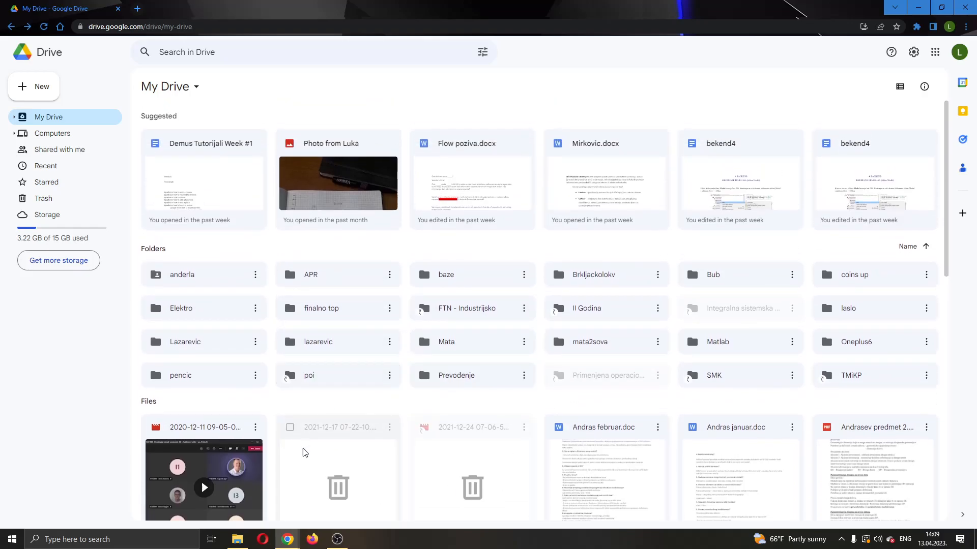
Step: Scroll to the 'Photo from Luka' card and open it with Google Docs
{"action": "scroll", "scroll_direction": "down", "scroll_amount": 3}
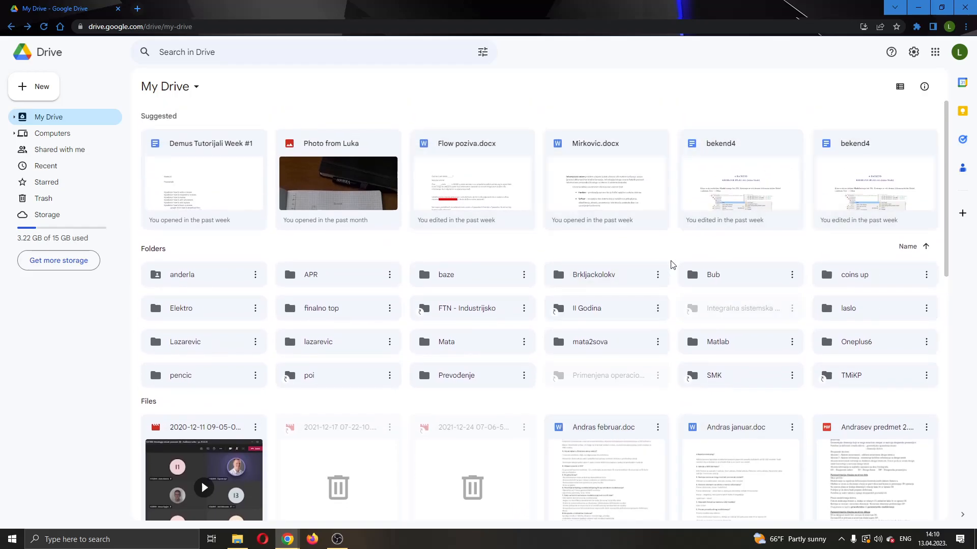
{"action": "mouse_move", "coordinate": [63, 146]}
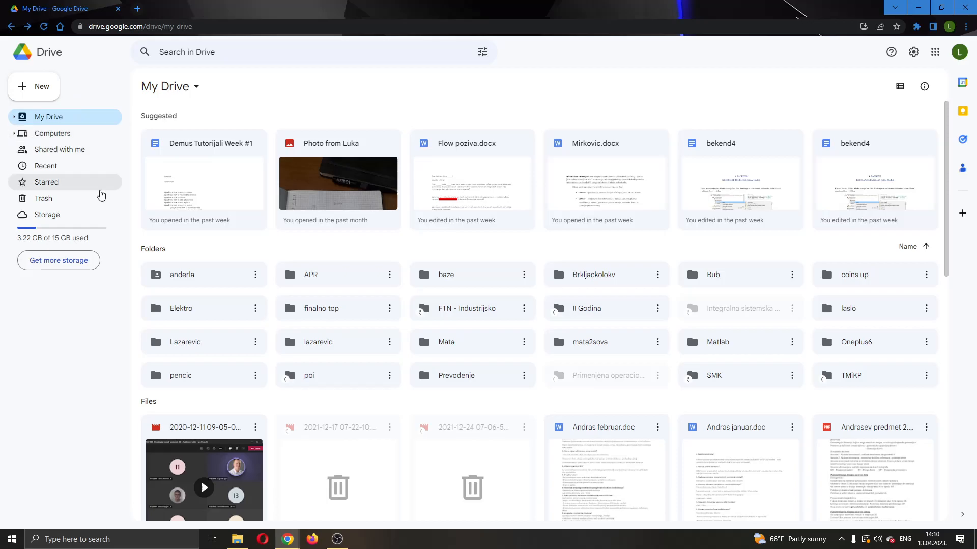
{"action": "mouse_move", "coordinate": [74, 215]}
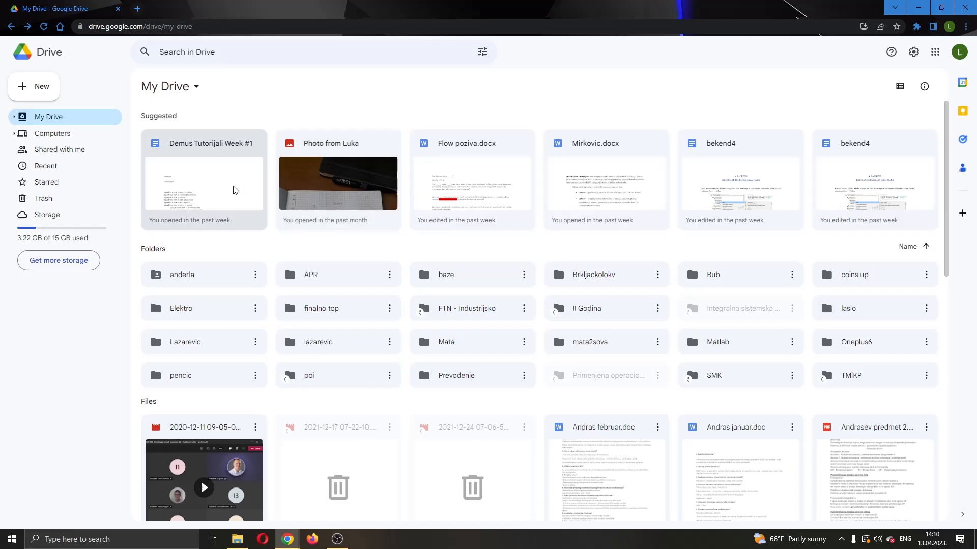
{"action": "mouse_move", "coordinate": [288, 188]}
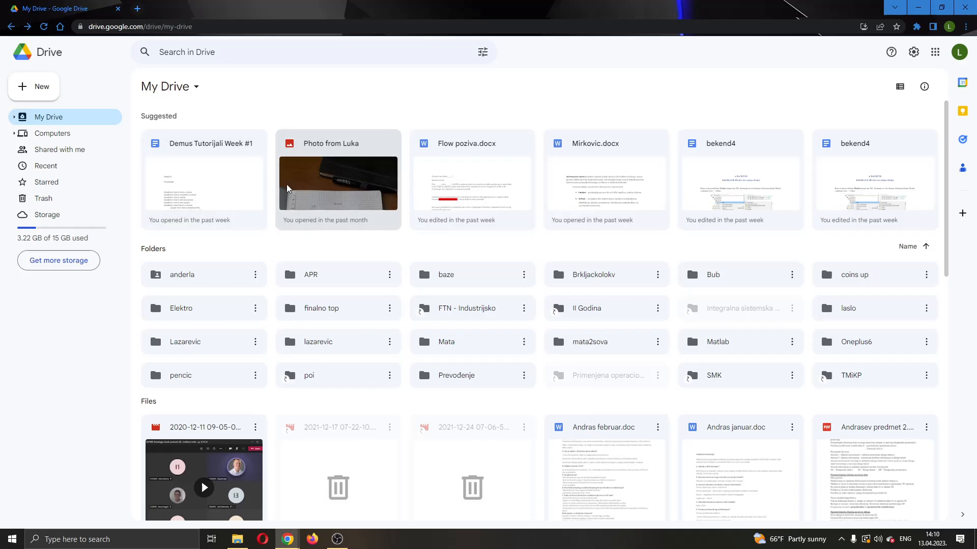
{"action": "mouse_move", "coordinate": [365, 146]}
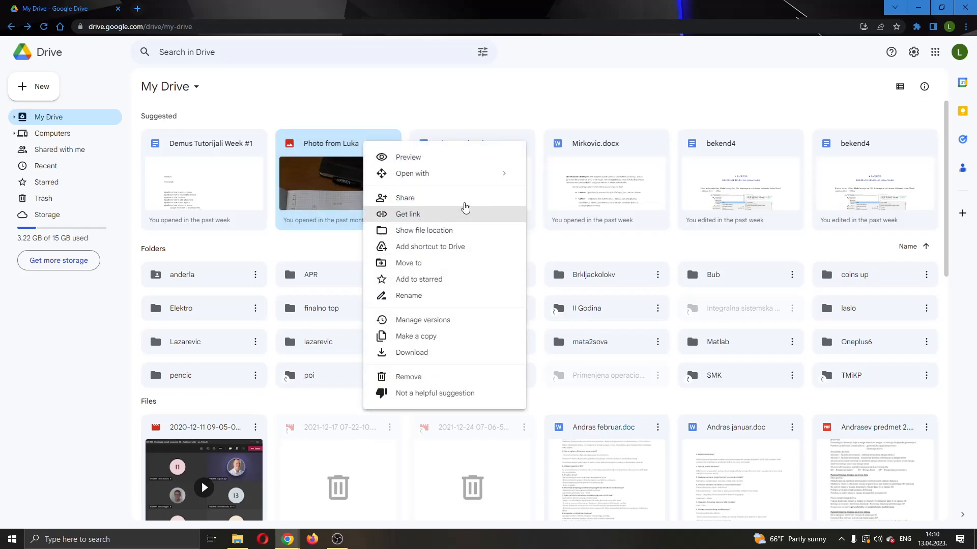
{"action": "mouse_move", "coordinate": [521, 195]}
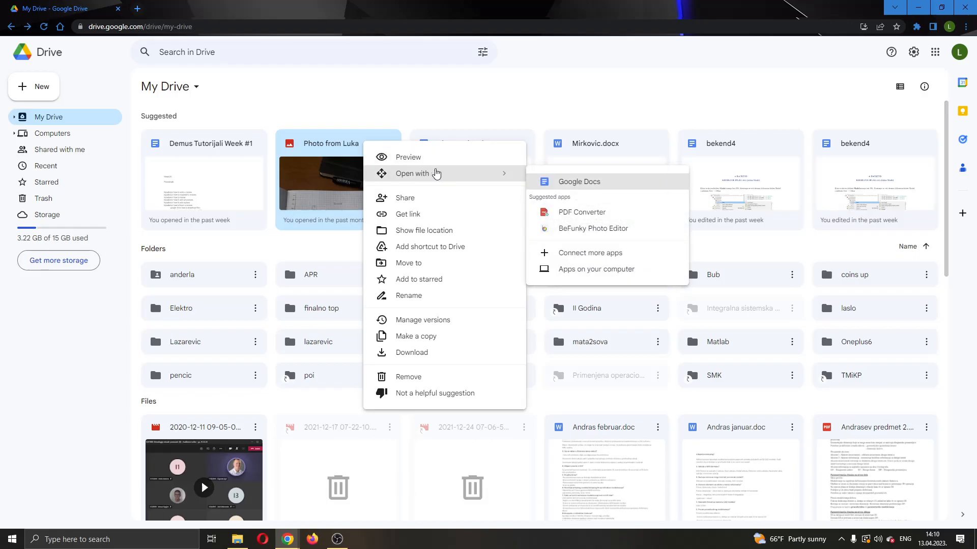
{"action": "mouse_move", "coordinate": [499, 177]}
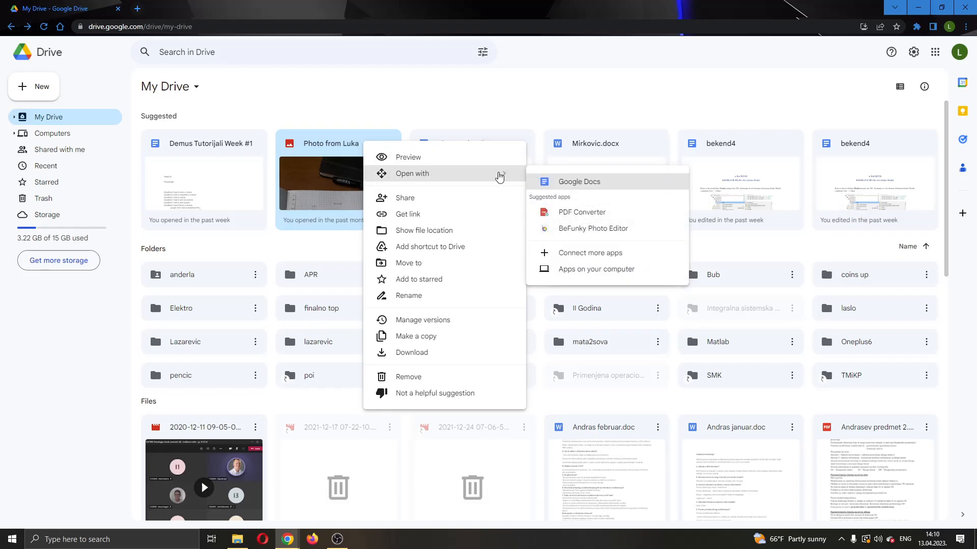
{"action": "mouse_move", "coordinate": [612, 179]}
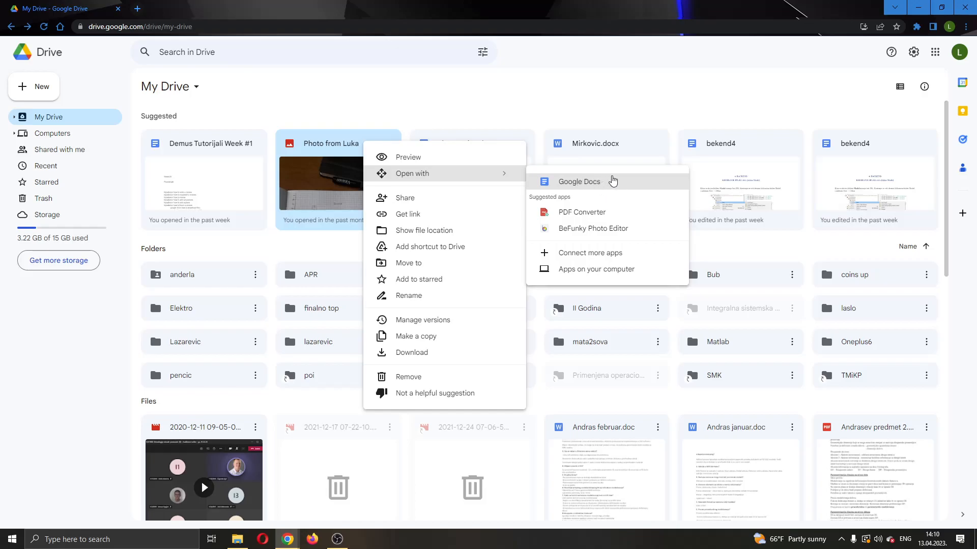
{"action": "left_click", "coordinate": [579, 182]}
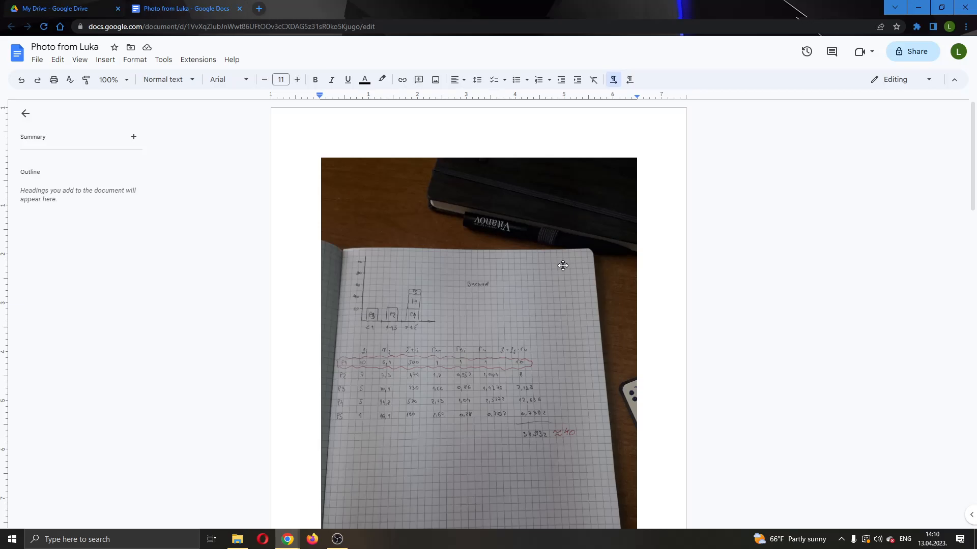
Step: Scroll down the new Doc to view the resized photo and its extracted text lines
{"action": "scroll", "scroll_direction": "down", "scroll_amount": 3}
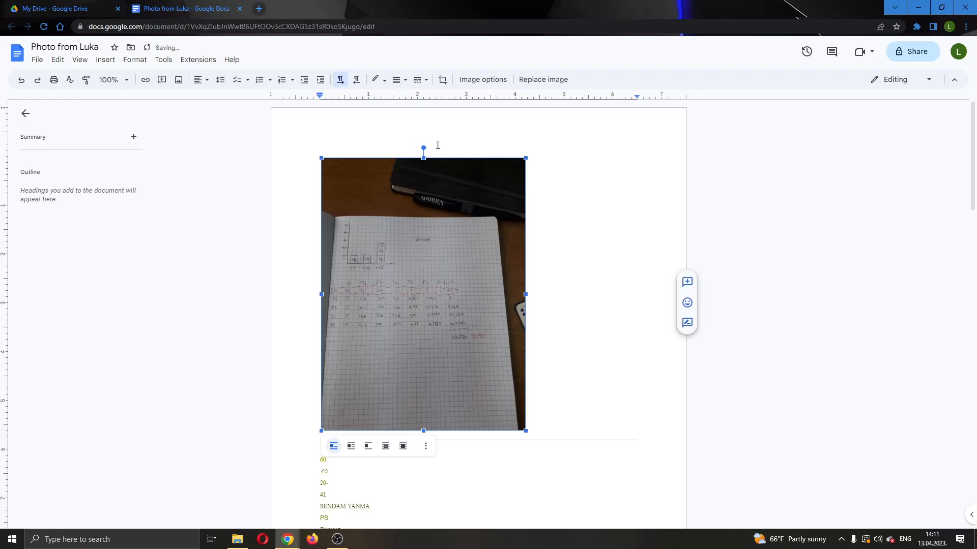
Step: Rotate the photo a quarter turn sideways, straighten it upright, then return to My Drive
{"action": "left_click_drag", "start_coordinate": [424, 149], "coordinate": [433, 145]}
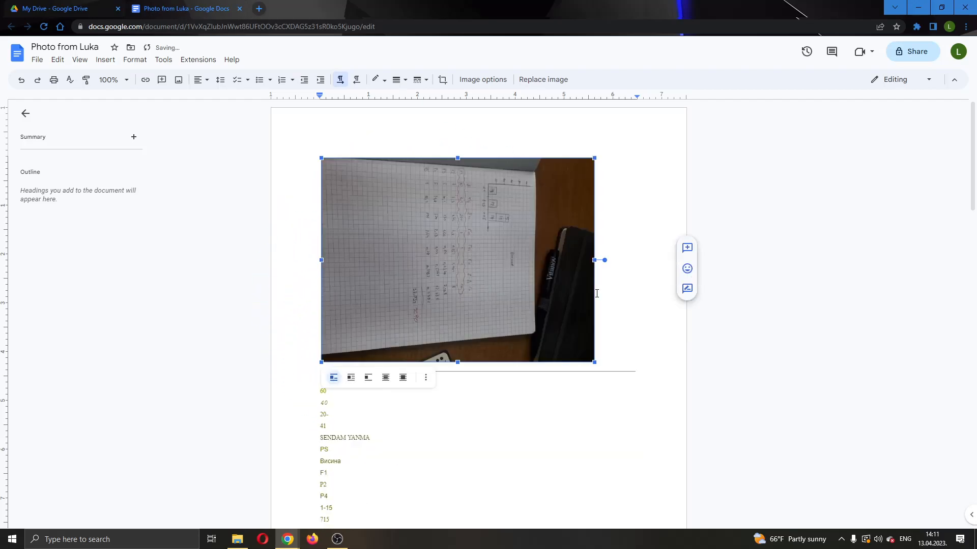
{"action": "left_click_drag", "start_coordinate": [457, 154], "coordinate": [473, 142]}
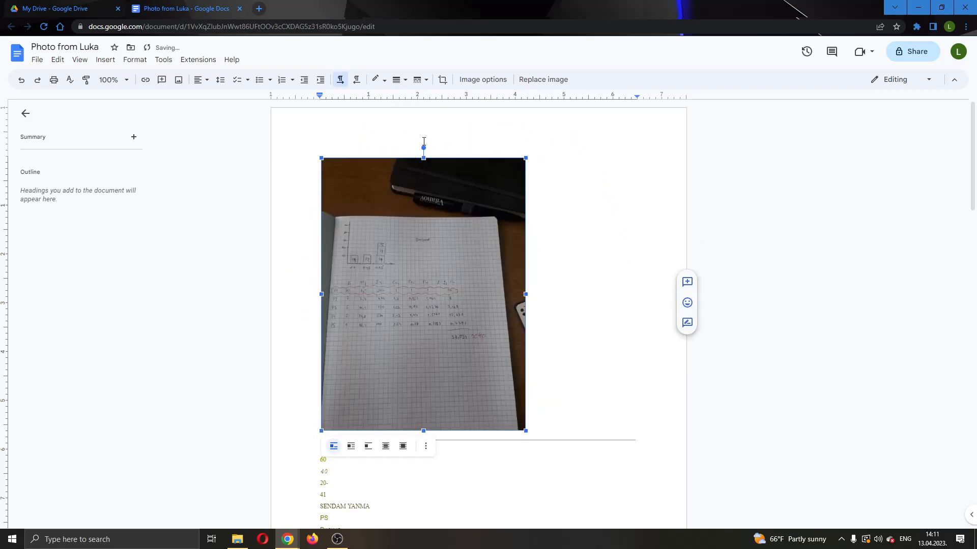
{"action": "left_click_drag", "start_coordinate": [423, 148], "coordinate": [541, 191]}
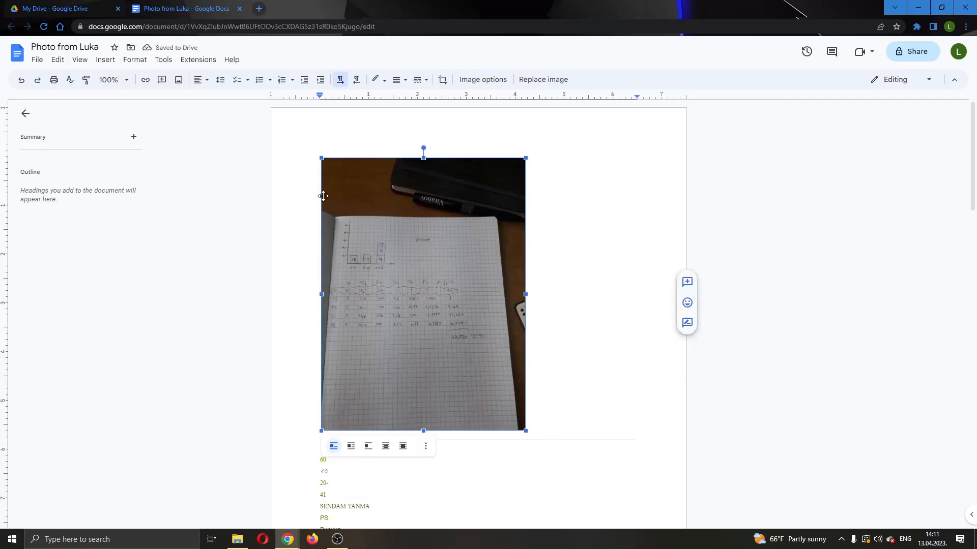
{"action": "left_click", "coordinate": [57, 8]}
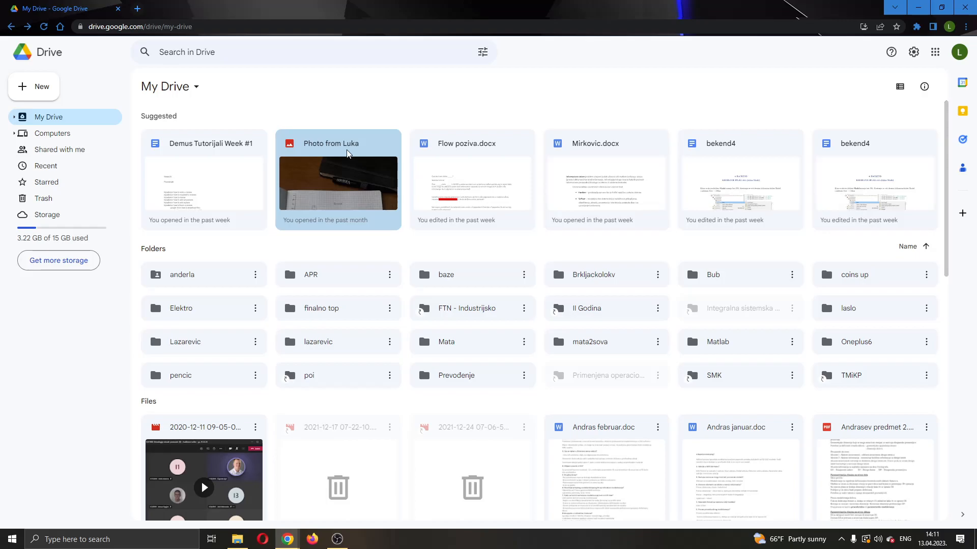
{"action": "mouse_move", "coordinate": [375, 147]}
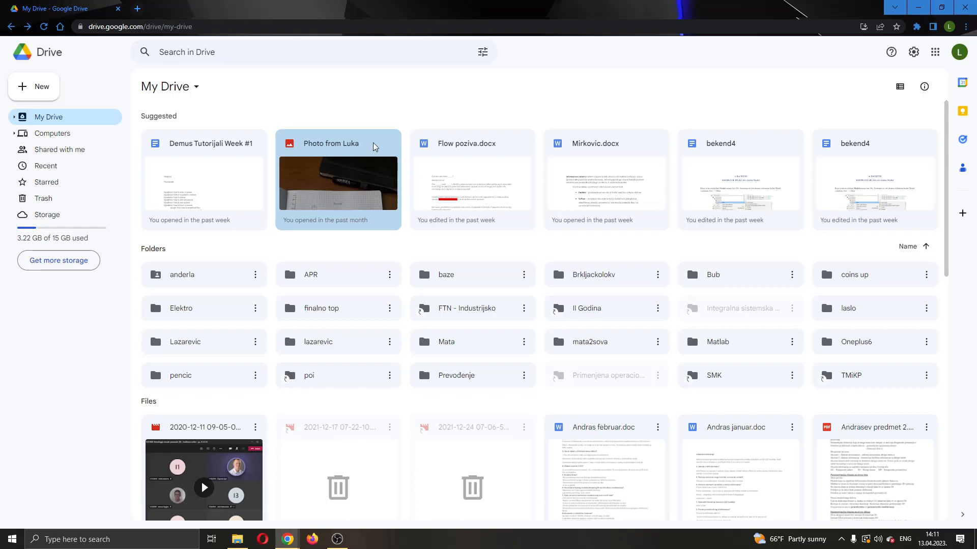